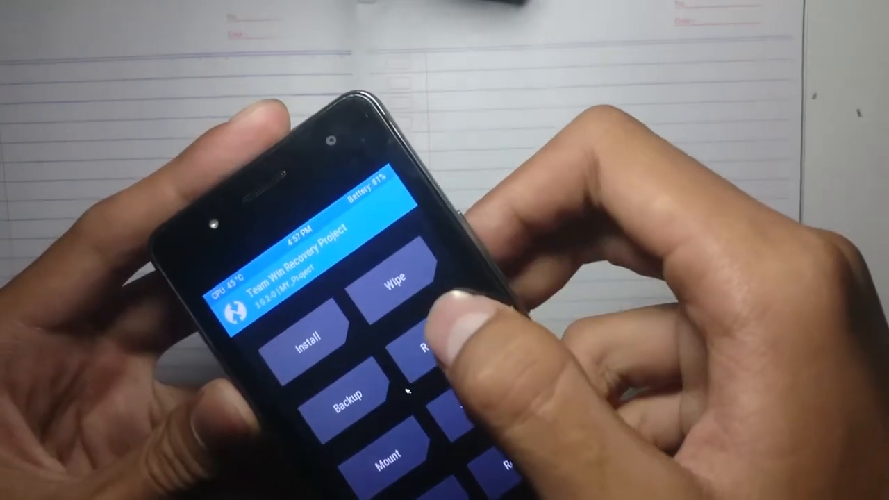
Start a zip install in TWRP with the Micro SDCard chosen as source storage.
{"action": "left_click", "coordinate": [311, 339]}
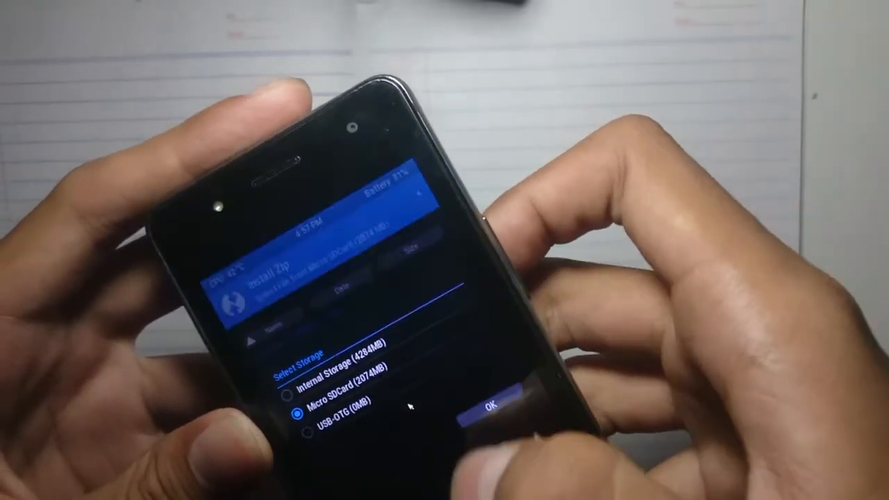
{"action": "left_click", "coordinate": [489, 406]}
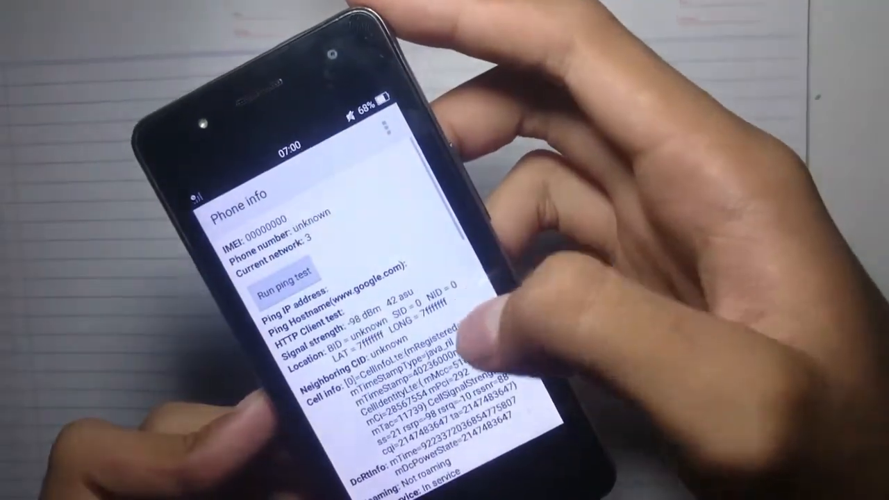
Scroll Phone info down to the preferred network type and set it to LTE only.
{"action": "scroll", "scroll_direction": "down", "scroll_amount": 3}
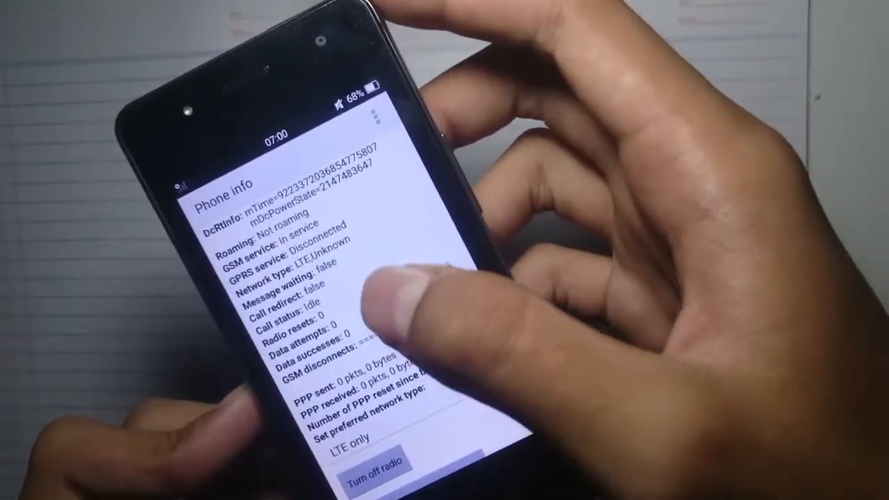
{"action": "scroll", "scroll_direction": "down", "scroll_amount": 3}
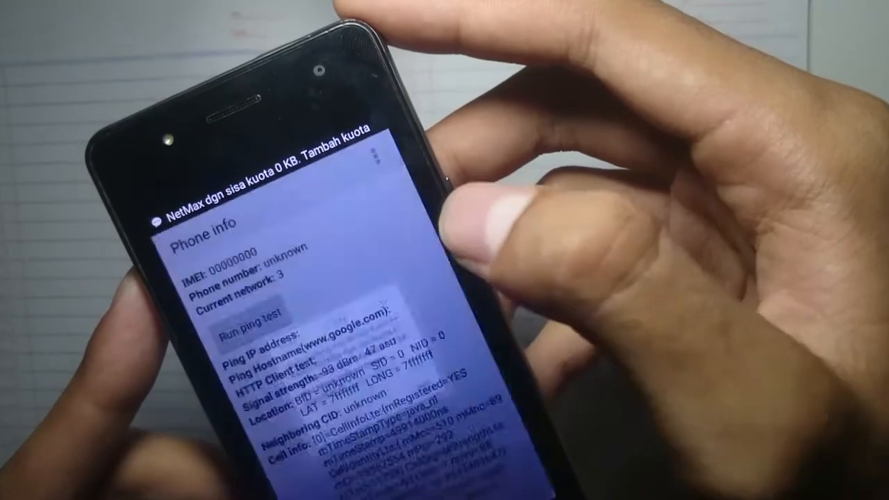
{"action": "scroll", "scroll_direction": "down", "scroll_amount": 3}
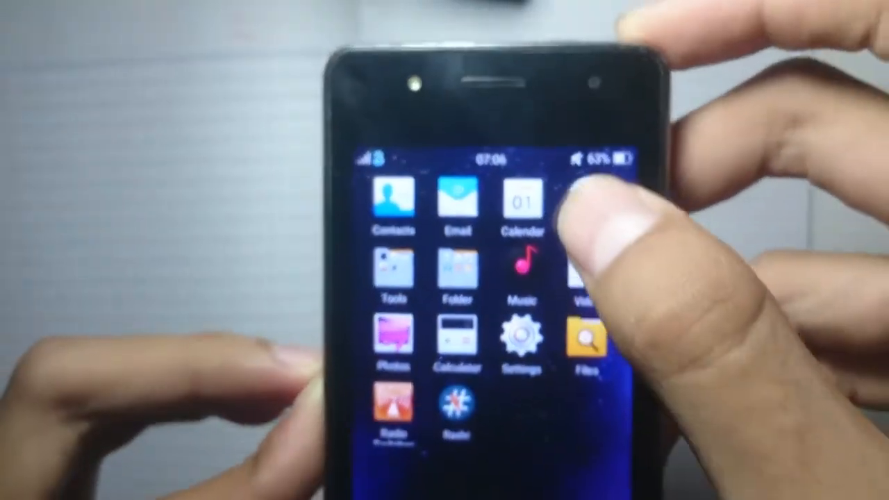
Pull down the quick settings shade over the home screen.
{"action": "scroll", "scroll_direction": "down", "scroll_amount": 3}
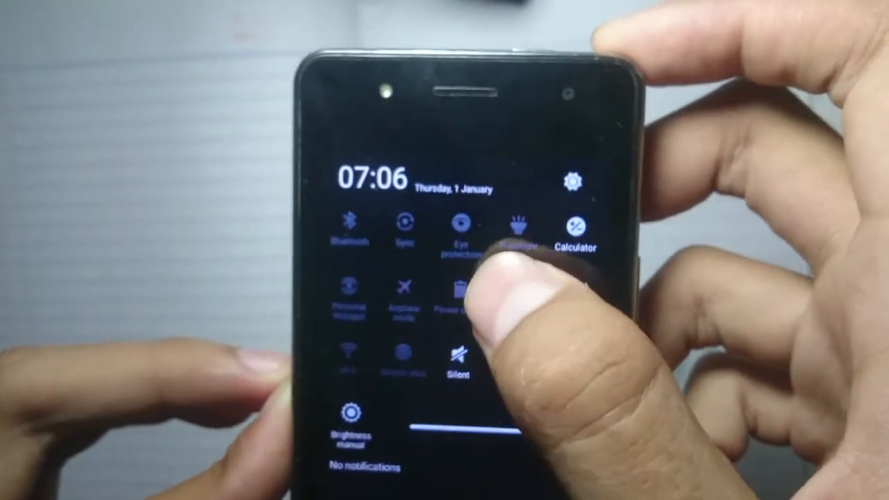